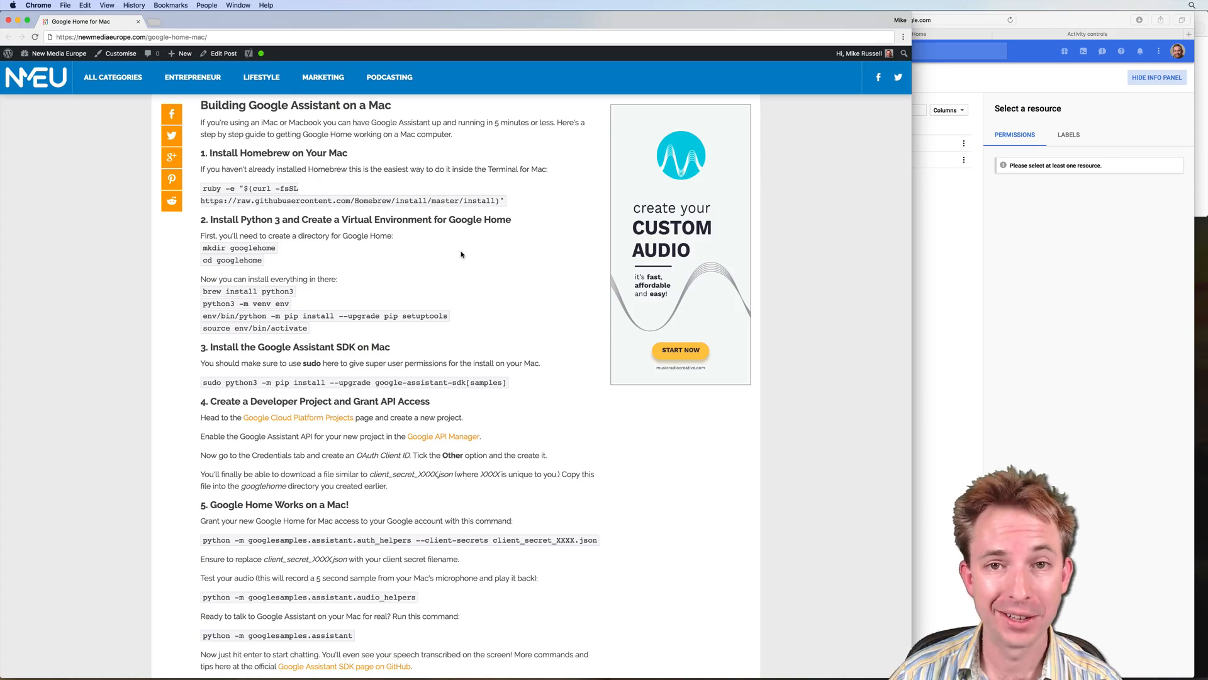
mouse_move(348, 230)
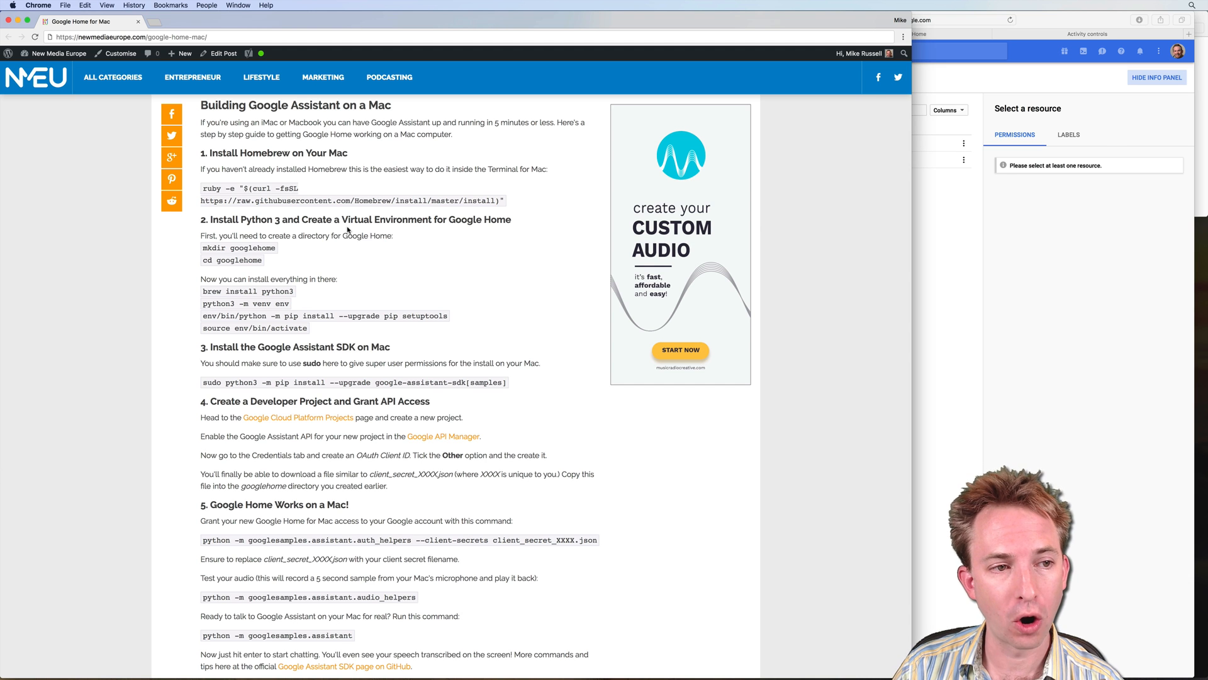
mouse_move(887, 273)
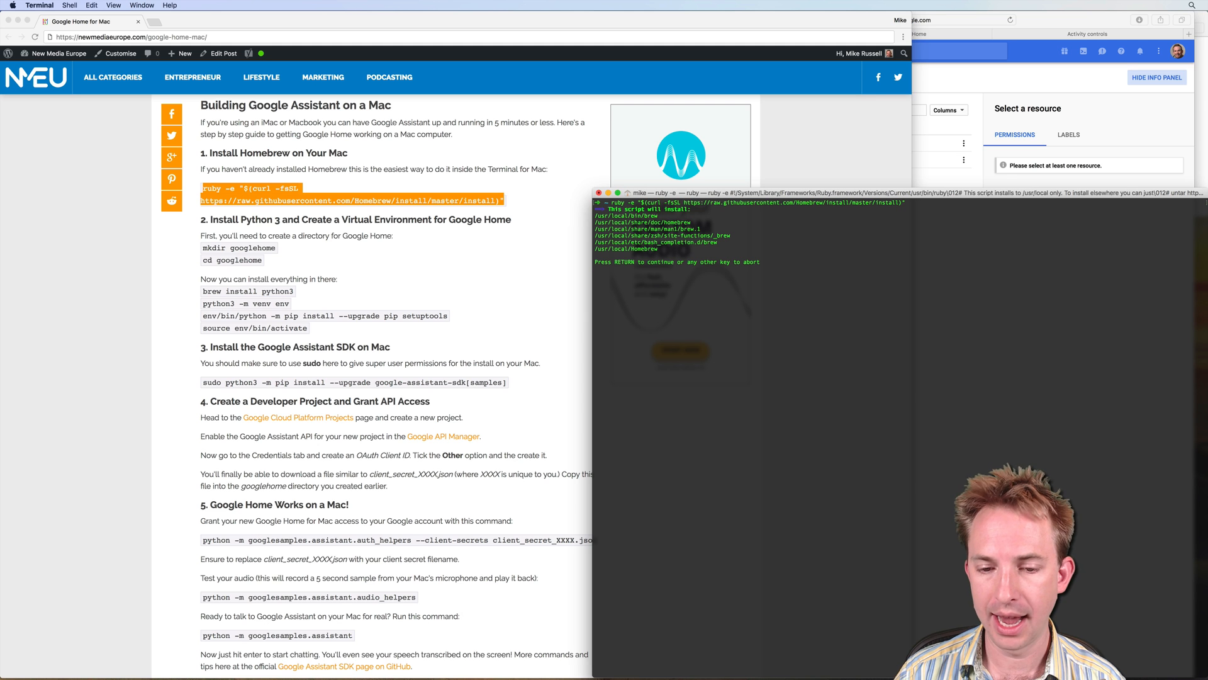
Continue the Homebrew install so it runs to the success message.
key("return")
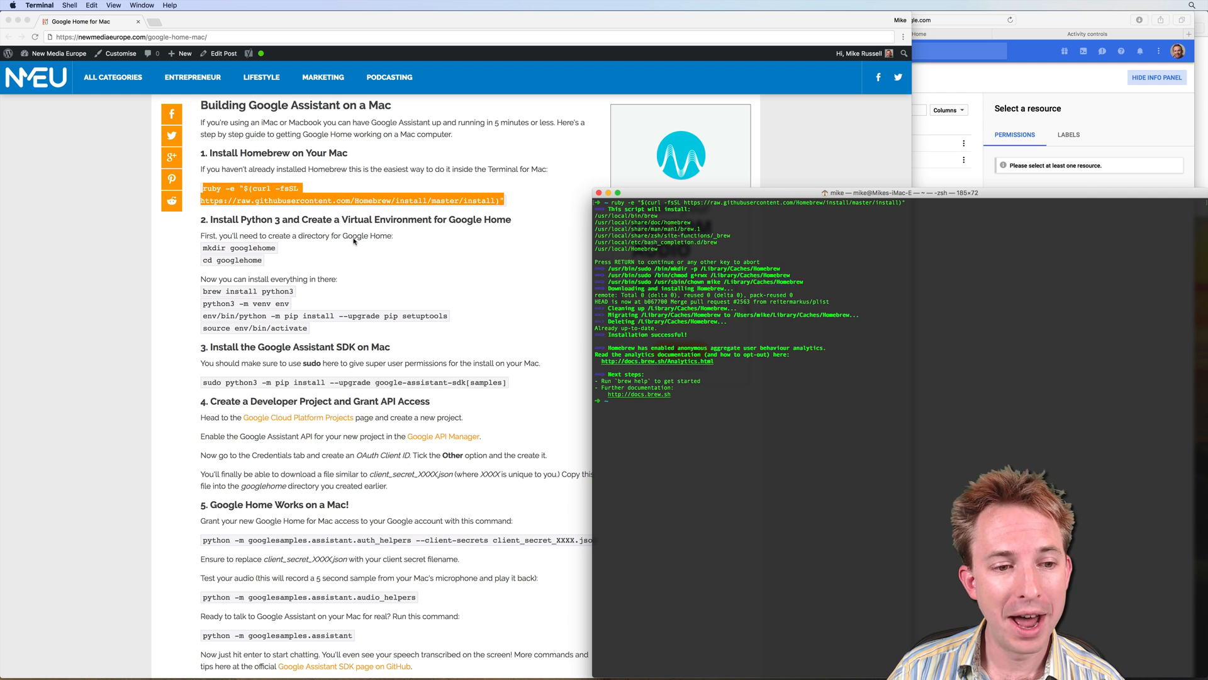
mouse_move(204, 251)
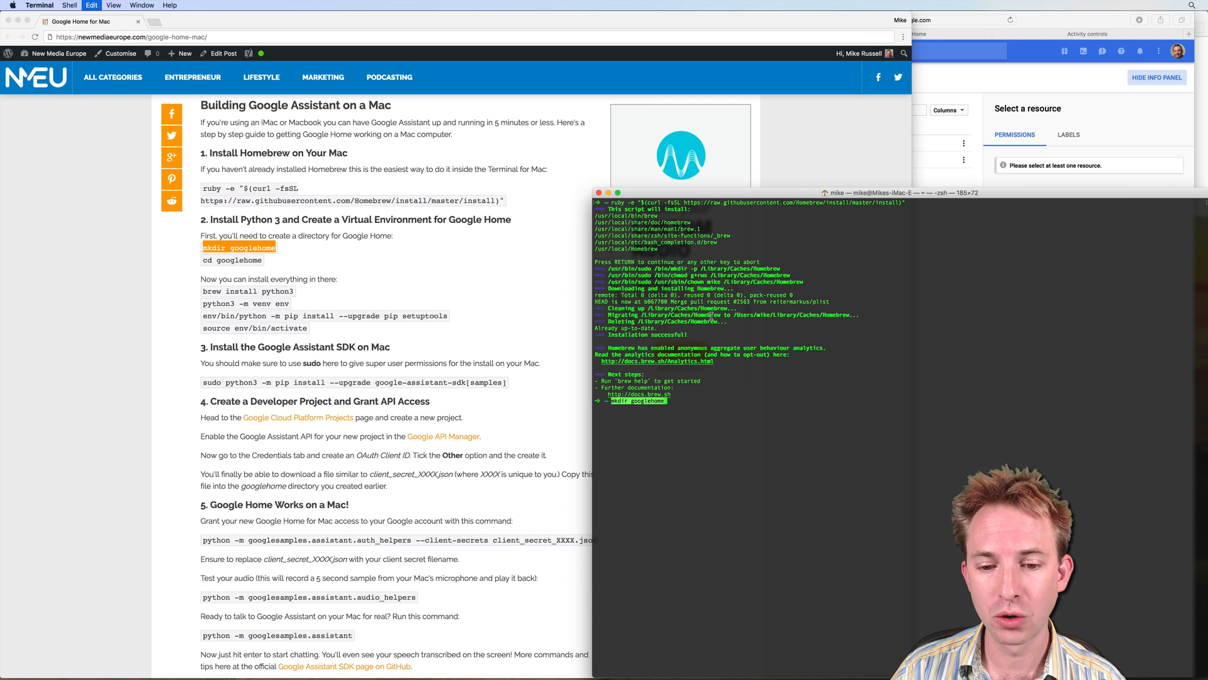
Create the googlehome directory and enter 'brew install python3'.
key("Return")
type("cd googlehome")
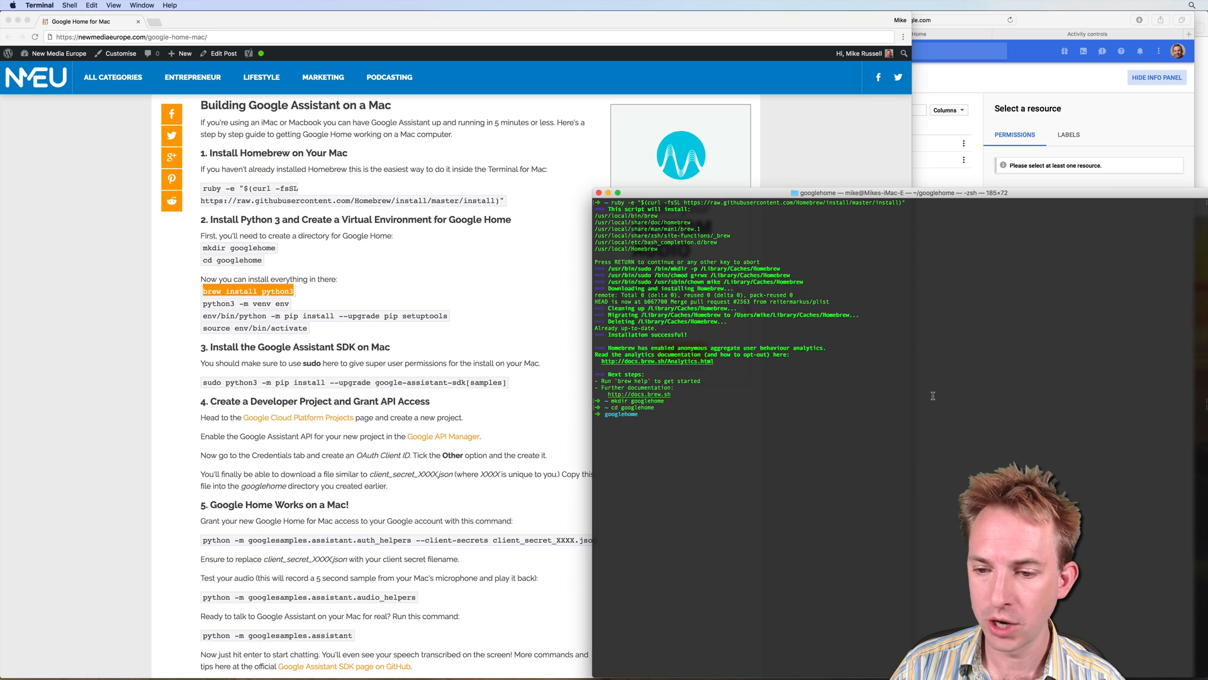
type("brew install python3")
type("python3 -m venv env")
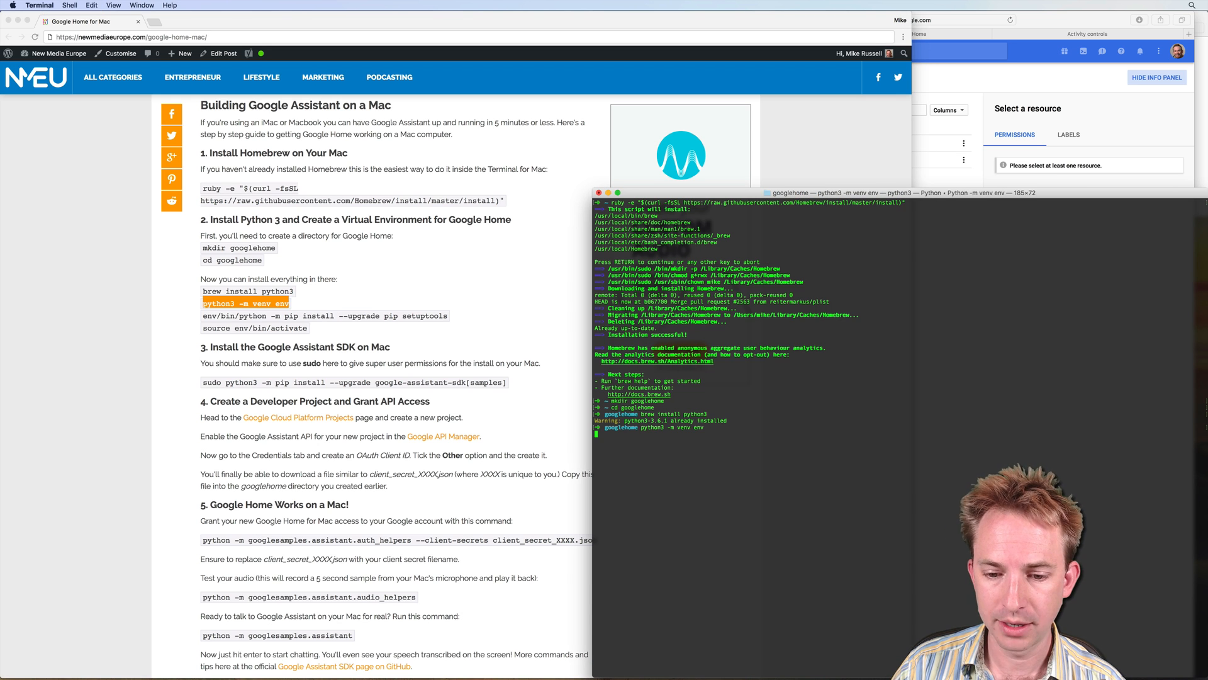
mouse_move(364, 335)
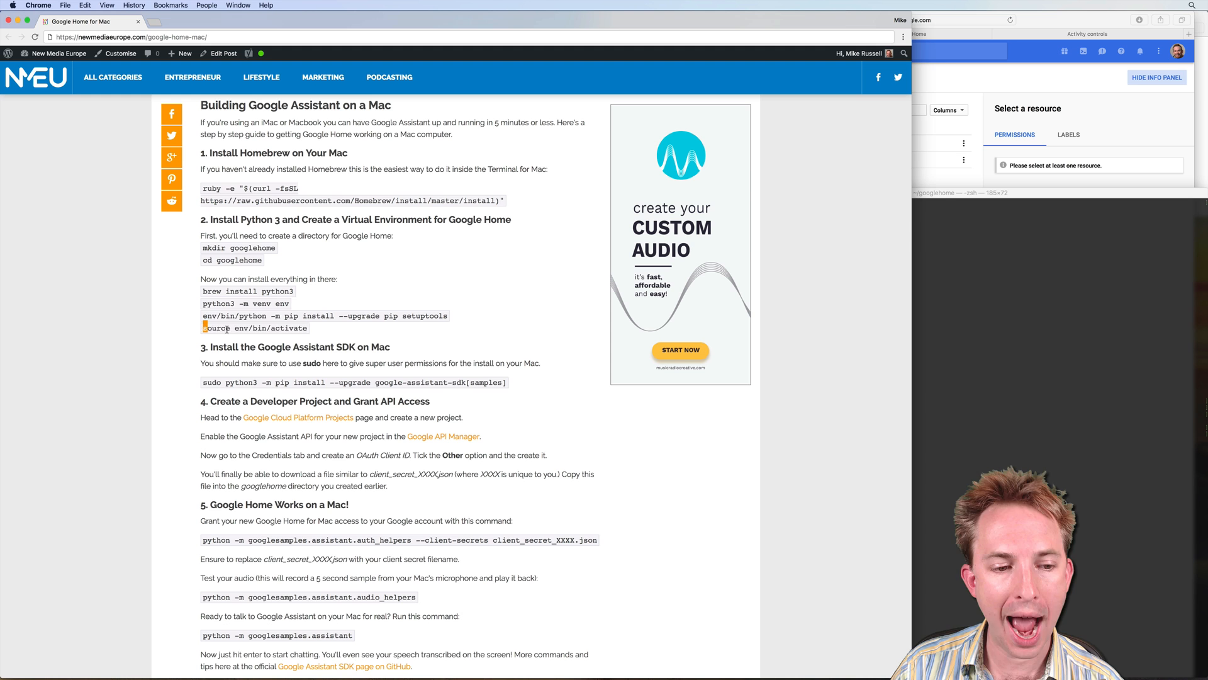
Select the guide's sudo pip command installing google-assistant-sdk[samples] to copy it.
double_click(254, 327)
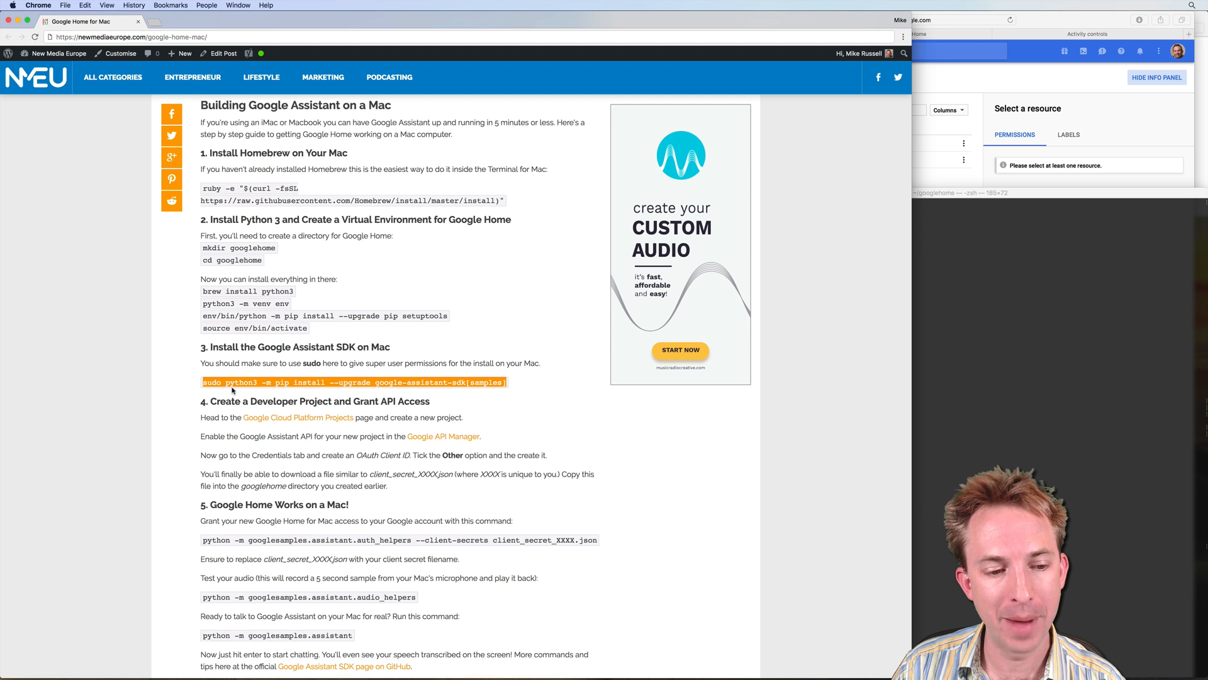
mouse_move(849, 395)
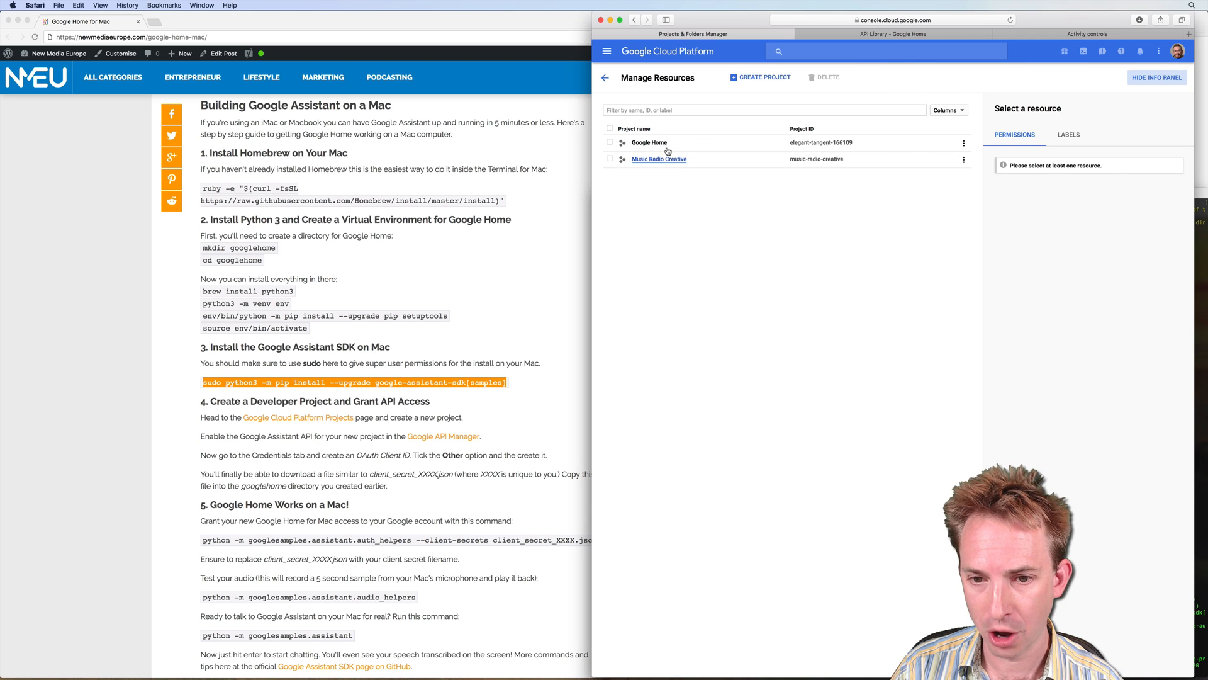
mouse_move(662, 124)
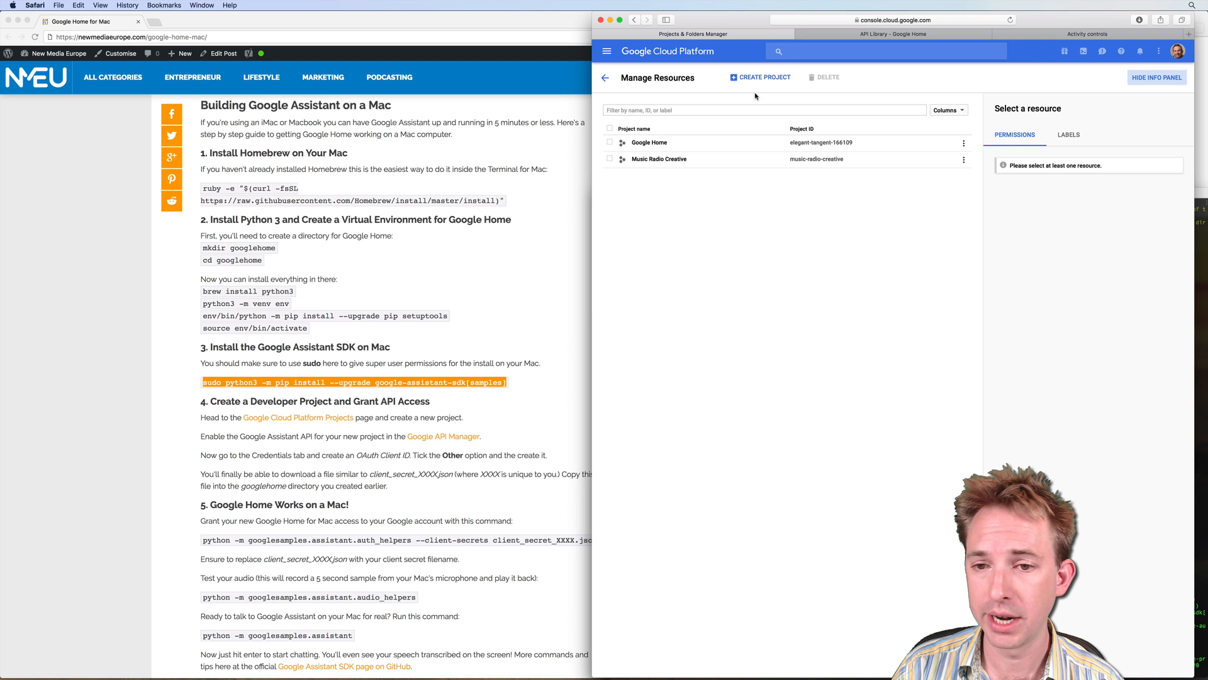
Cancel the new project form and switch to the 'API Library - Google Home' tab.
left_click(763, 77)
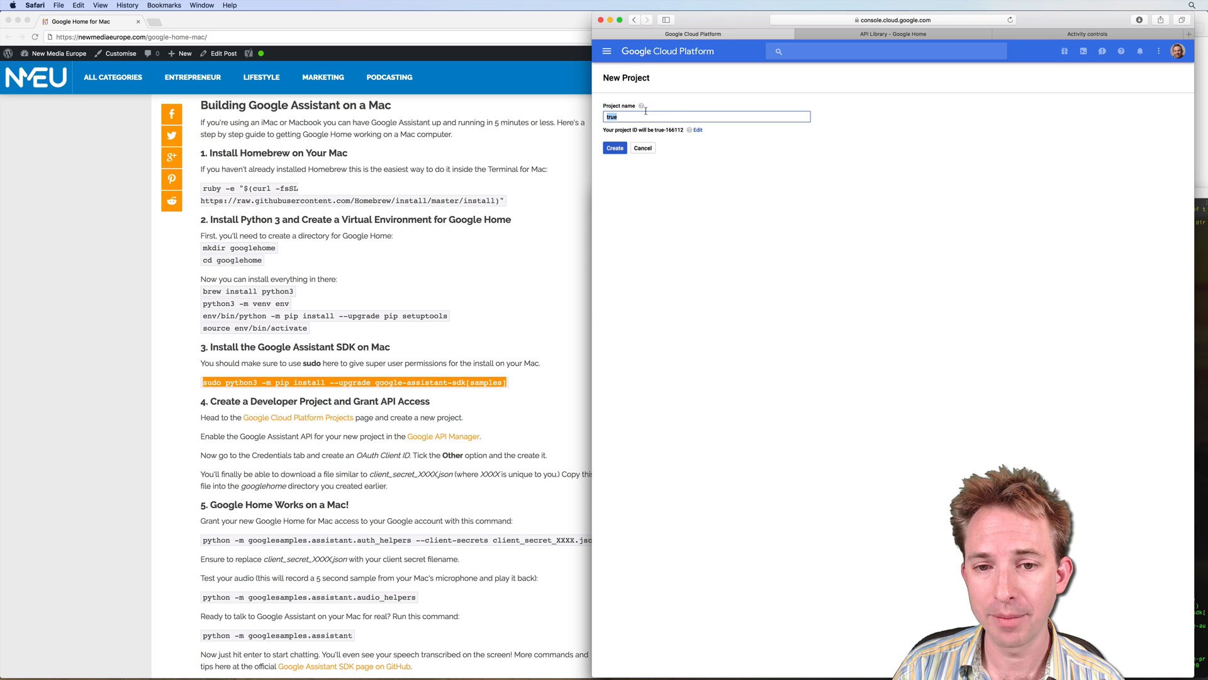
left_click(642, 147)
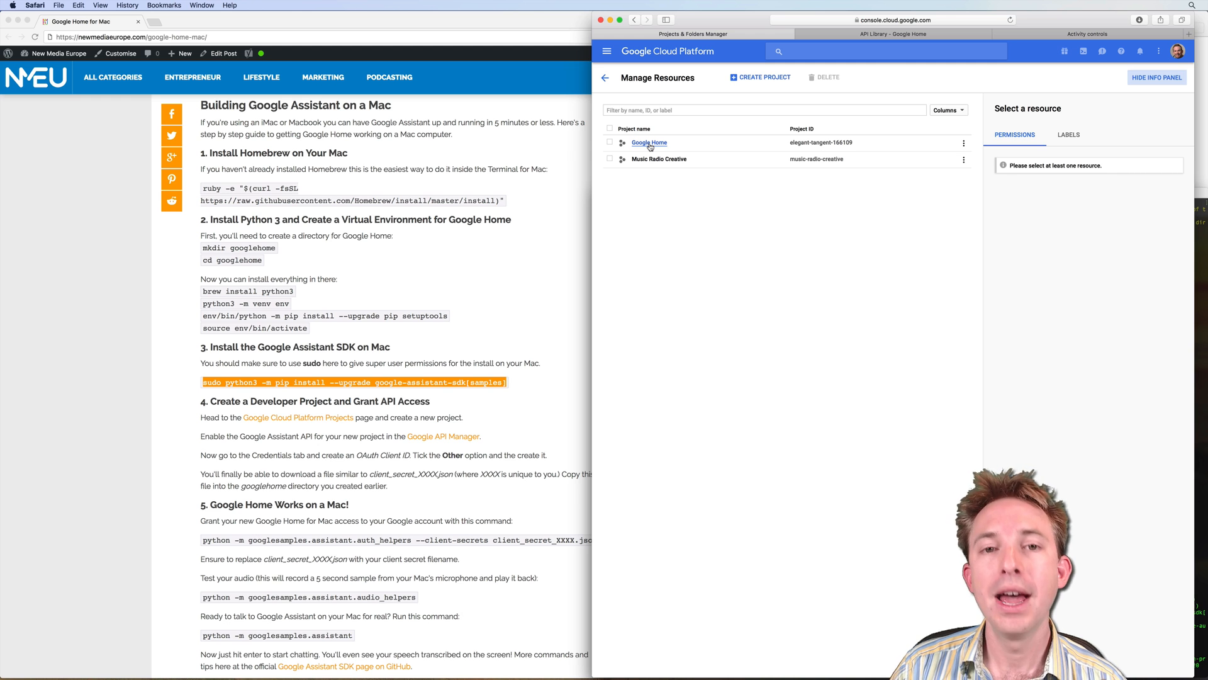
mouse_move(683, 144)
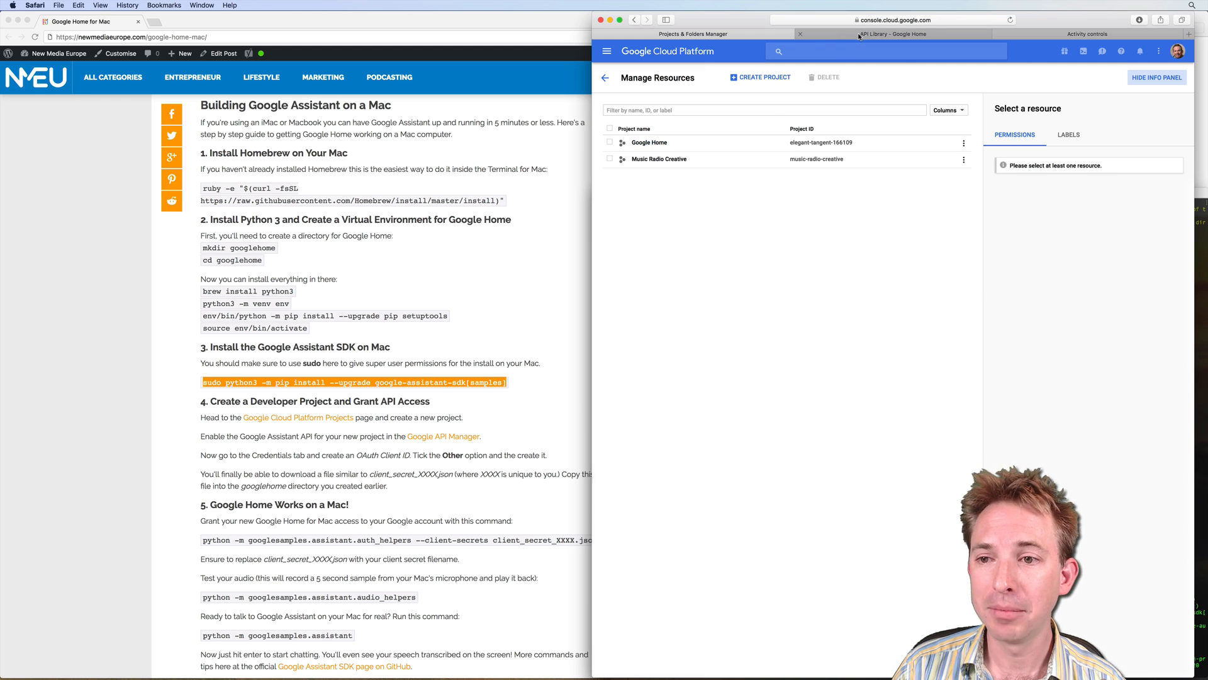
left_click(892, 33)
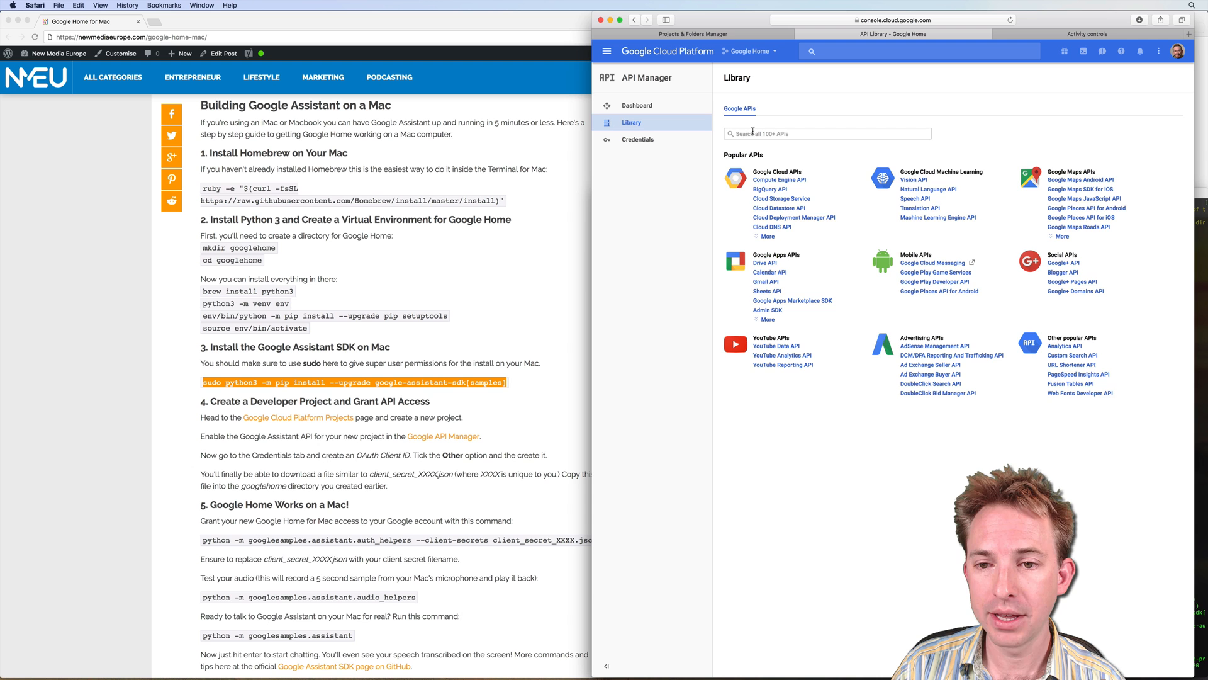
Select the Google Home project and open the Google Assistant API from a library search.
left_click(749, 51)
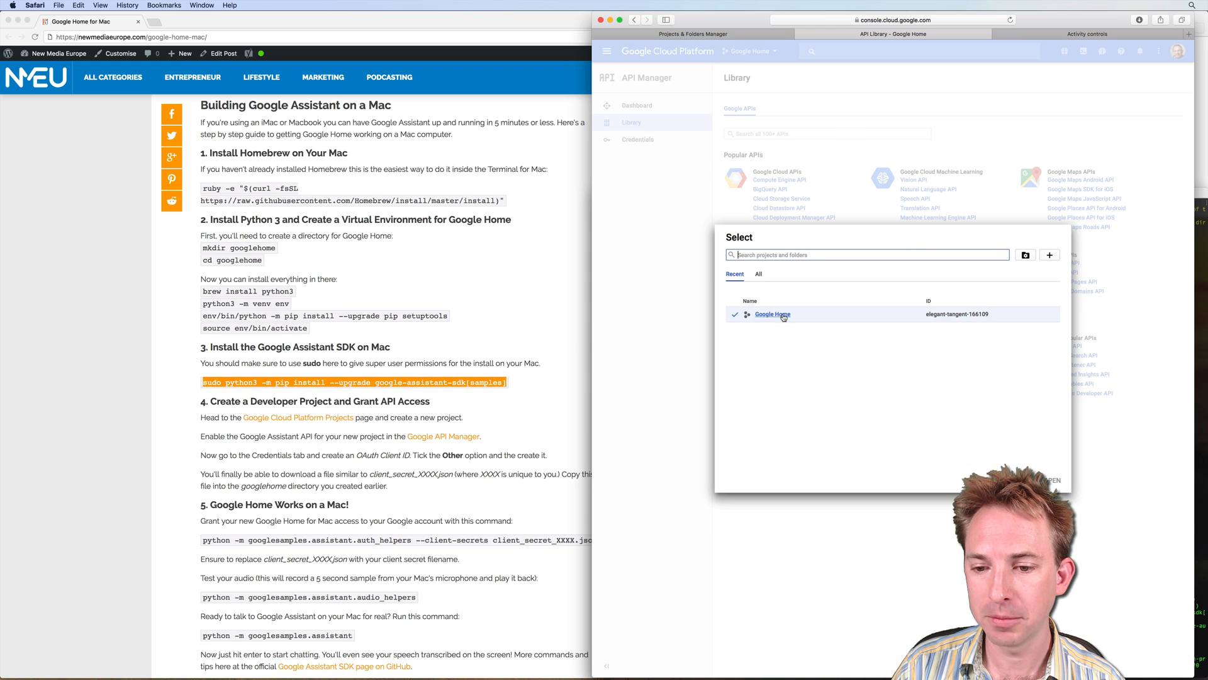
left_click(772, 314)
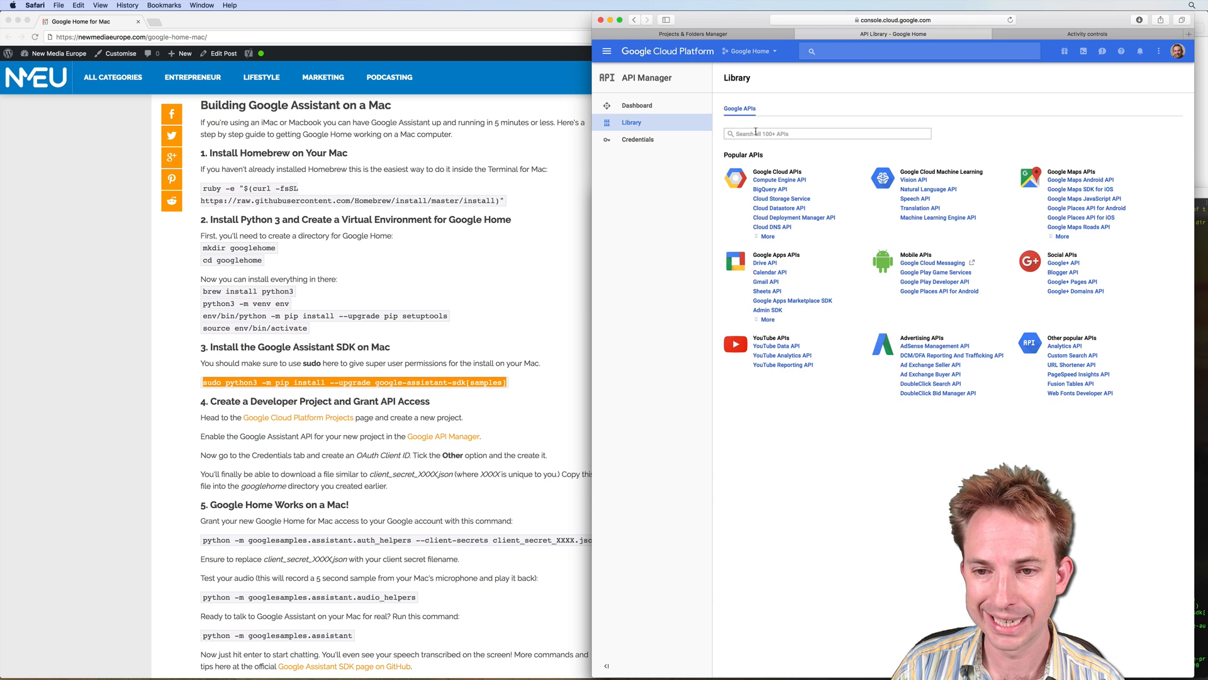
type("google ass")
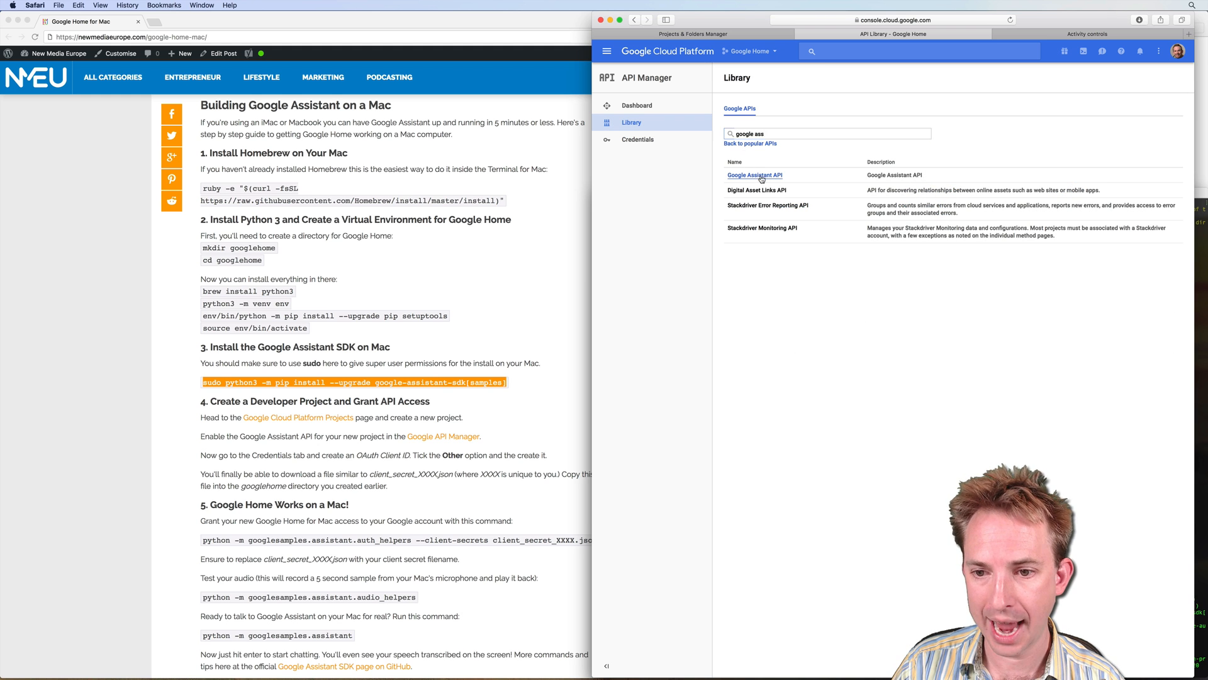
left_click(754, 175)
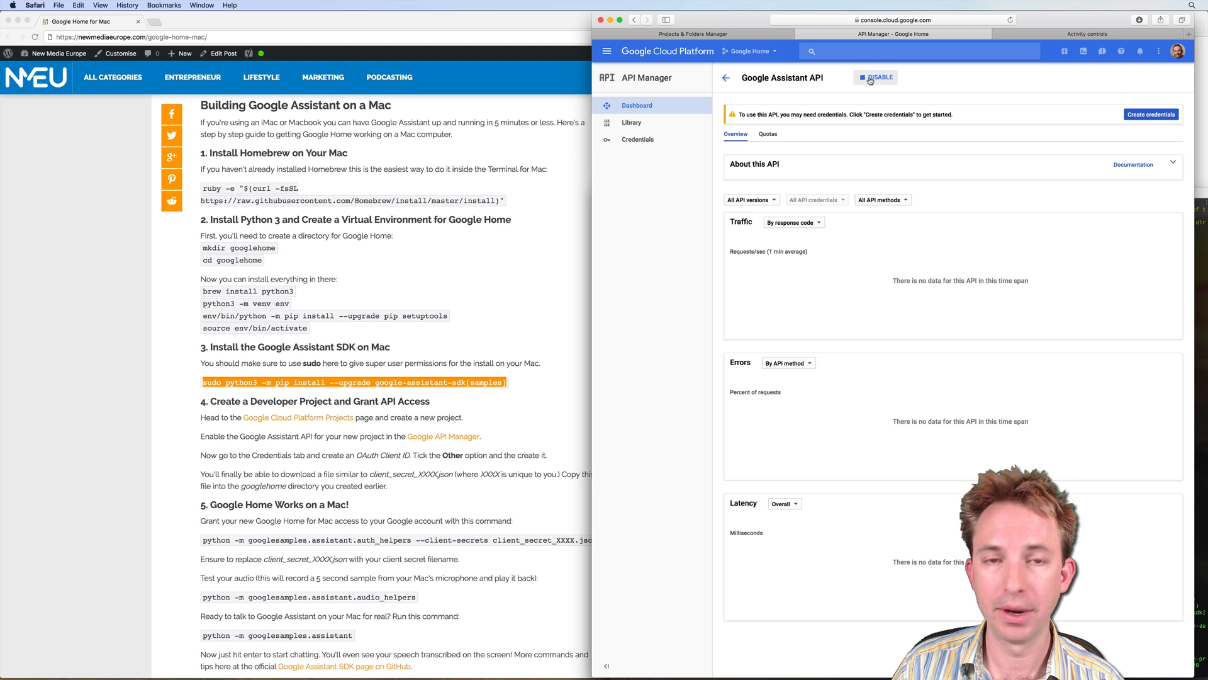
mouse_move(900, 101)
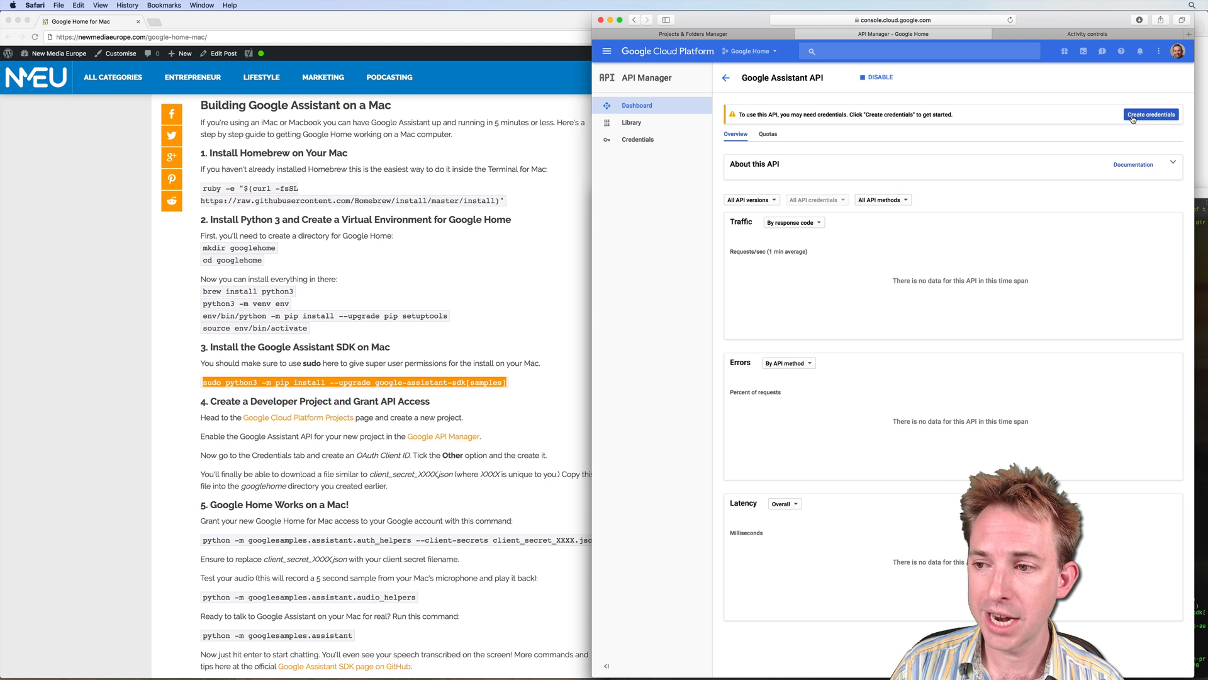
mouse_move(632, 144)
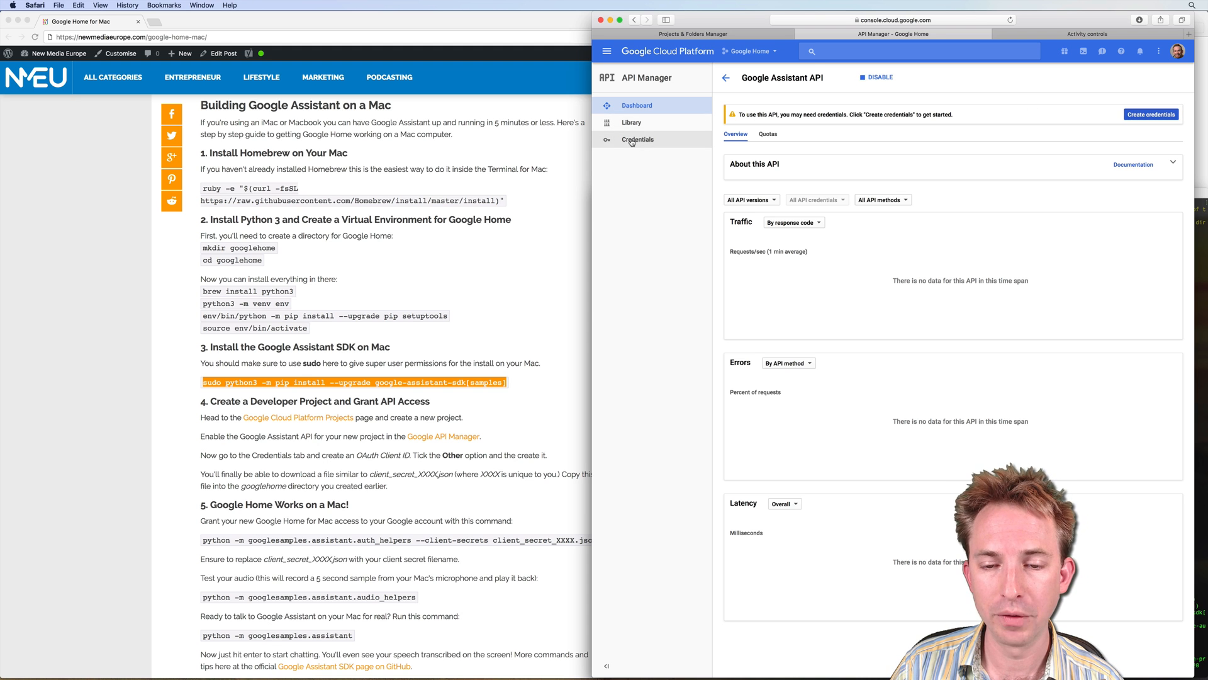
From Credentials, create an 'Other' OAuth client ID named Google Home for Mac.
left_click(638, 140)
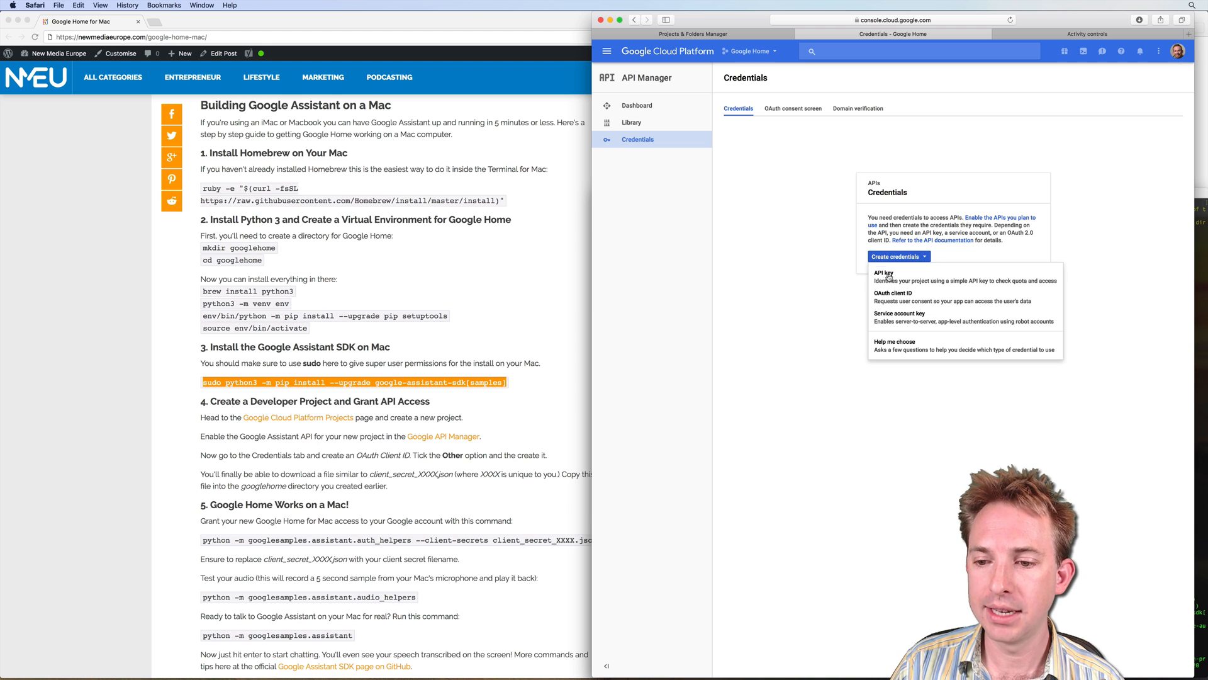
left_click(893, 295)
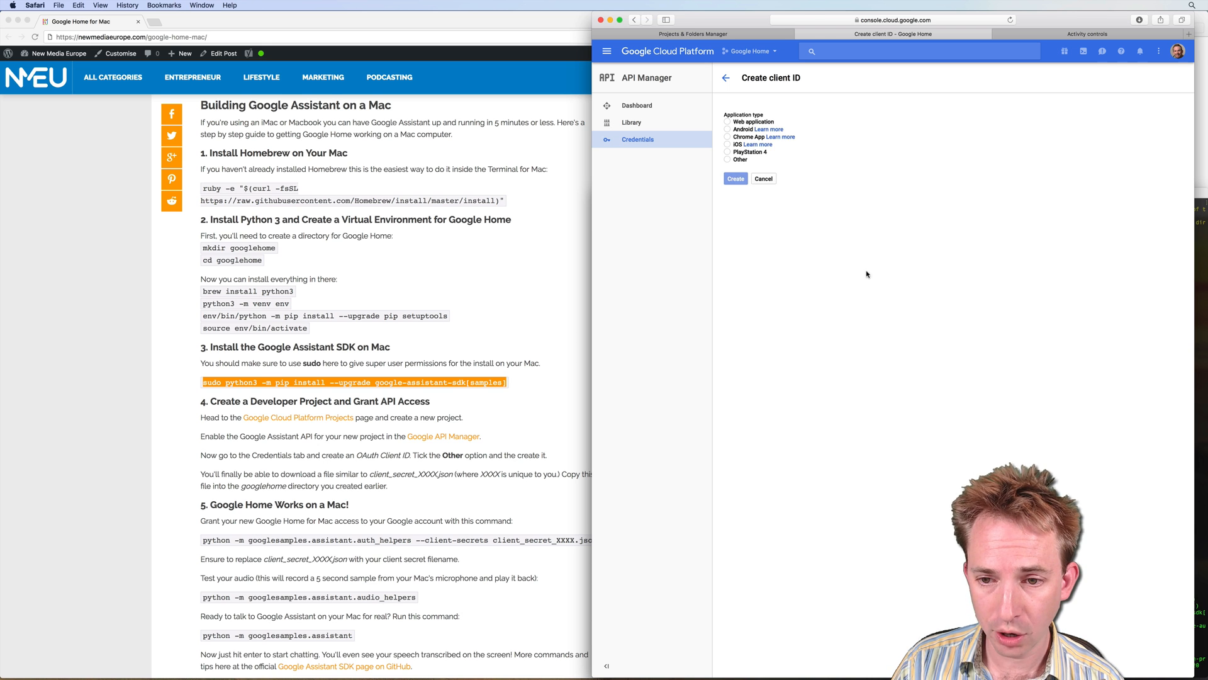
left_click(728, 159)
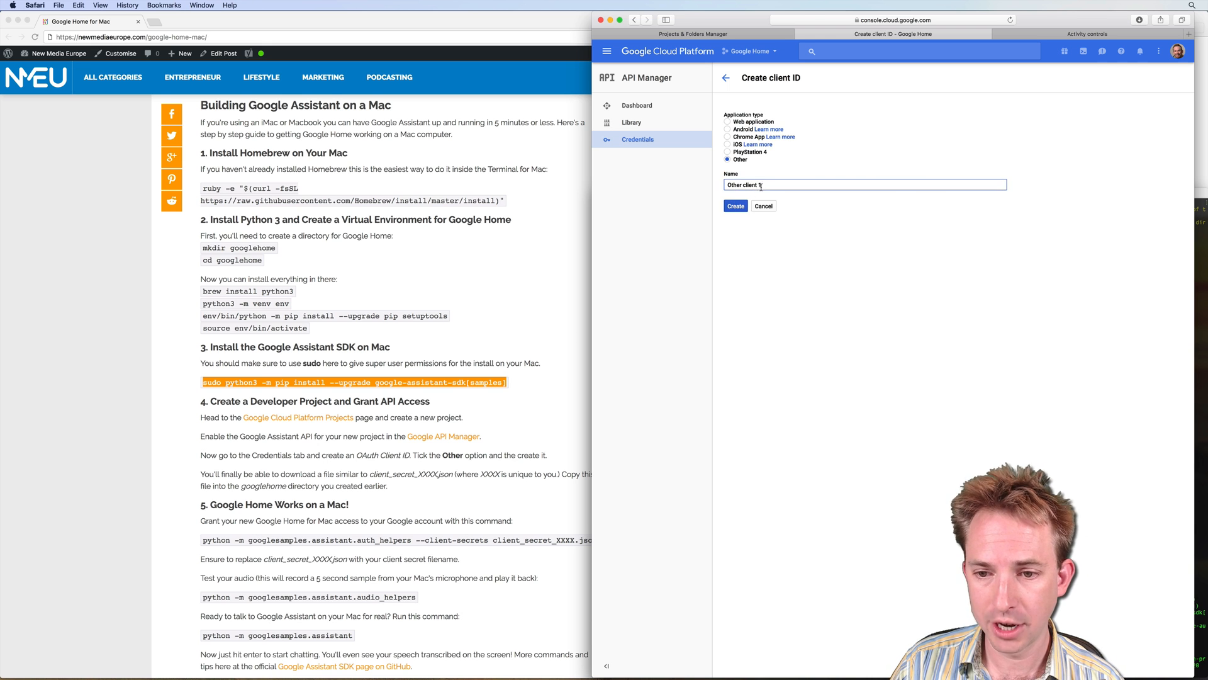
type("Google Home")
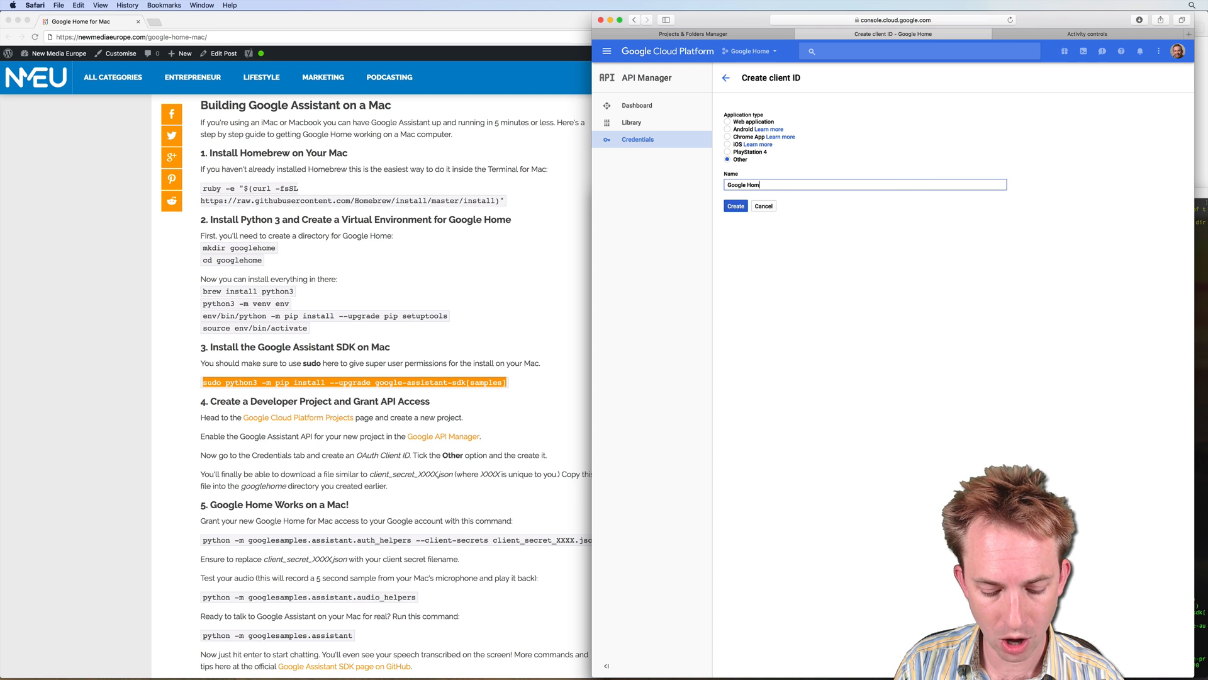
left_click(735, 205)
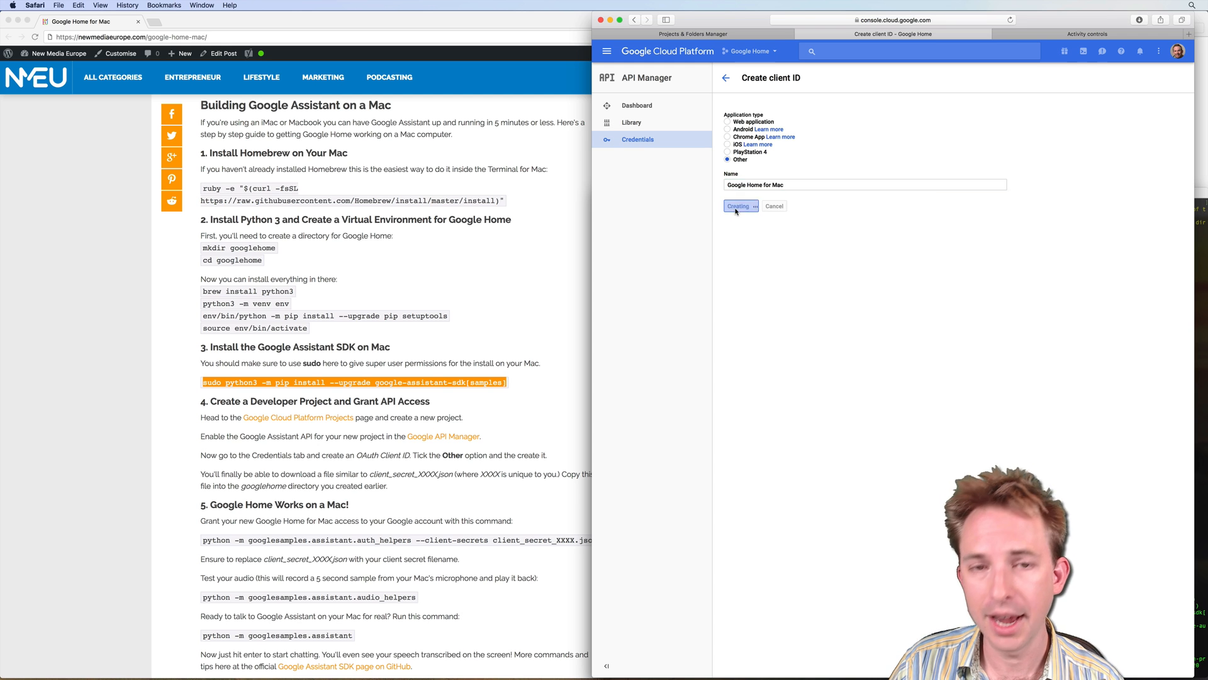
left_click(739, 205)
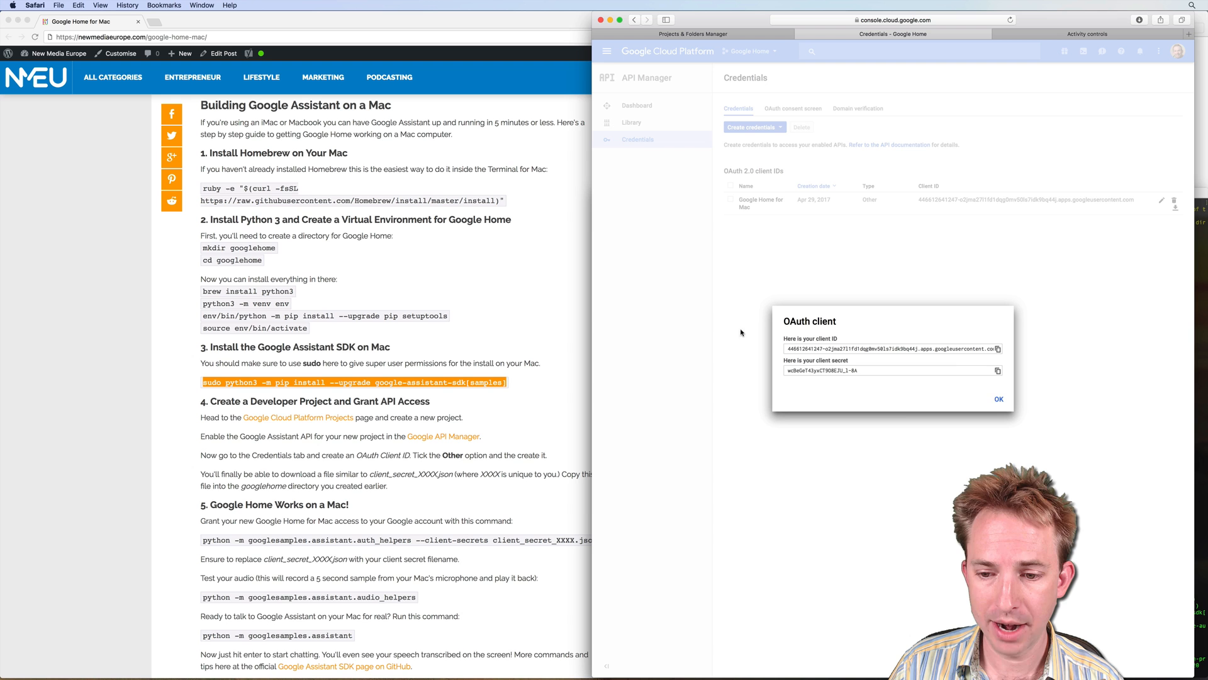
mouse_move(999, 399)
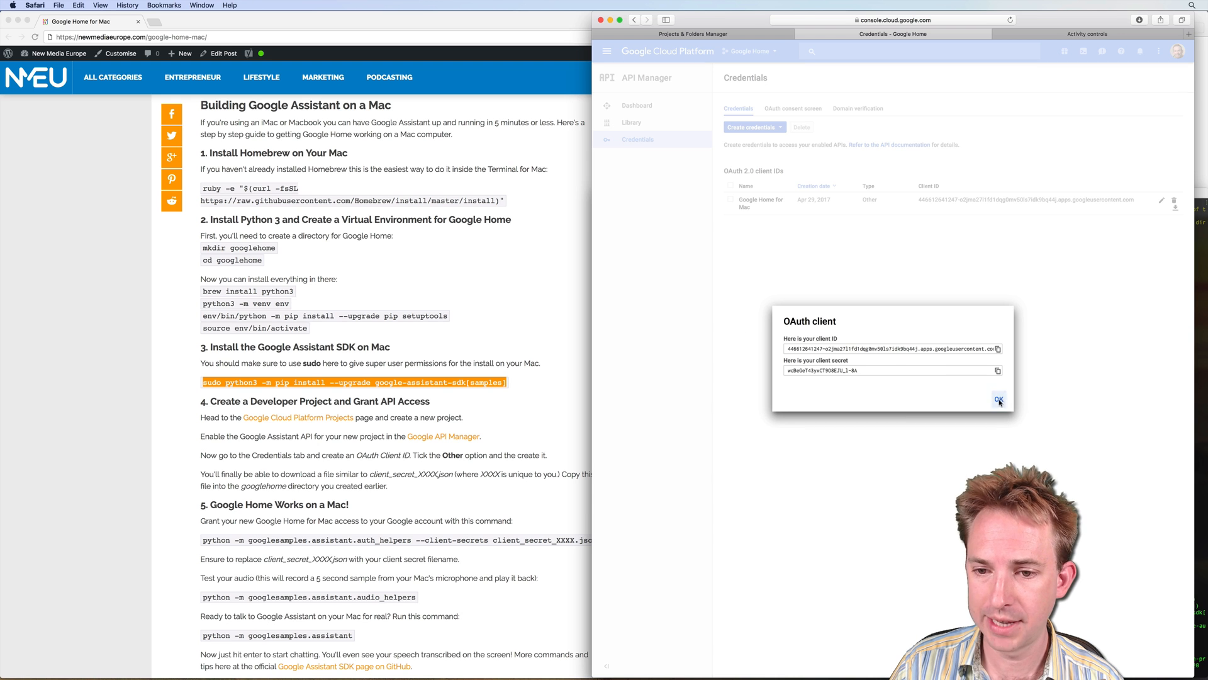
left_click(999, 401)
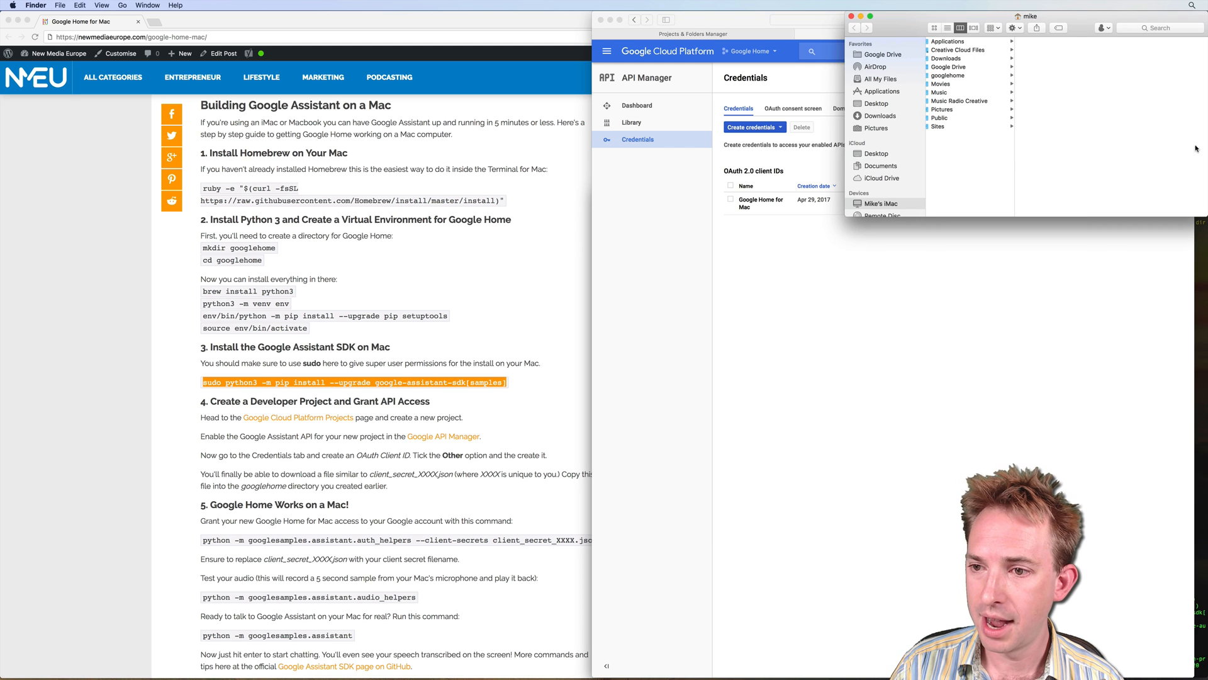
Move the client_secret JSON file from Downloads into the googlehome folder.
right_click(874, 116)
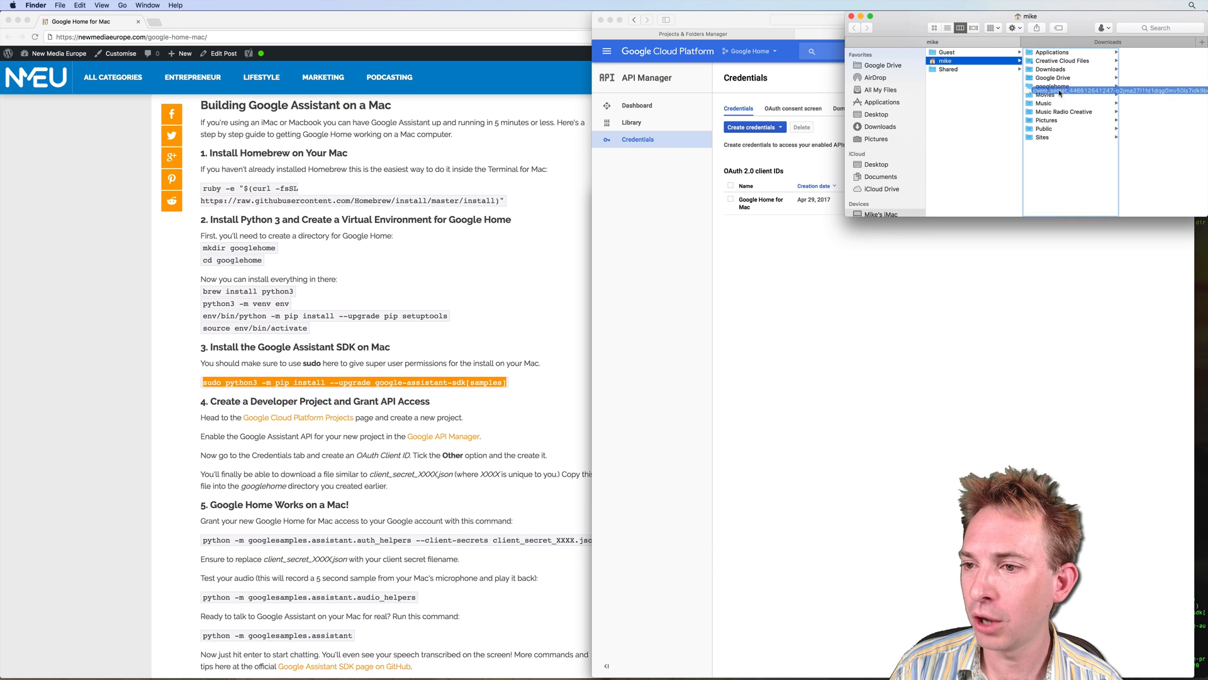
left_click(1048, 86)
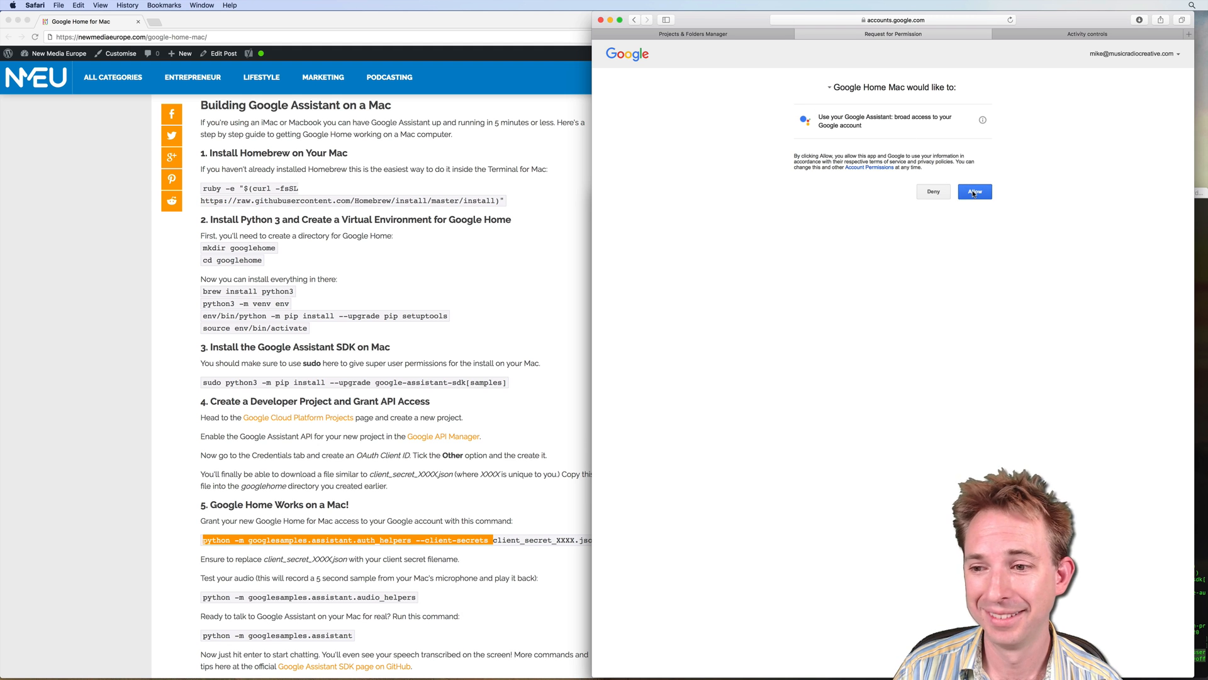
Allow Google Home Mac to use the Google Assistant on the permission page.
left_click(974, 192)
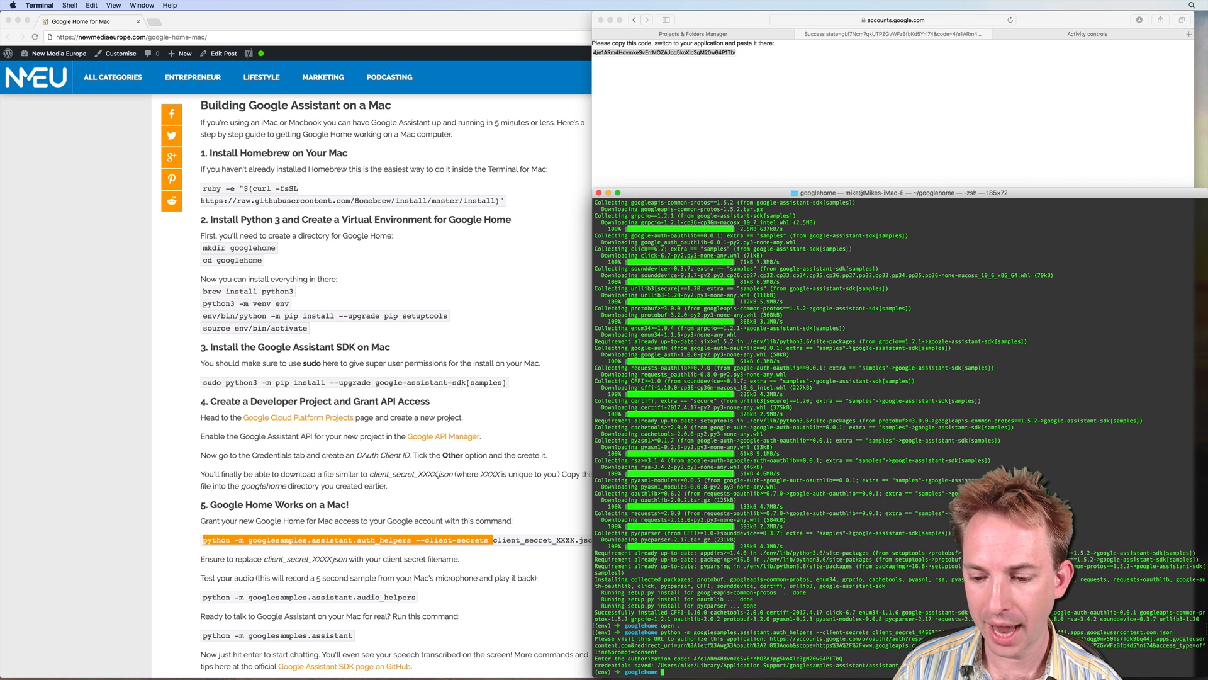
mouse_move(525, 587)
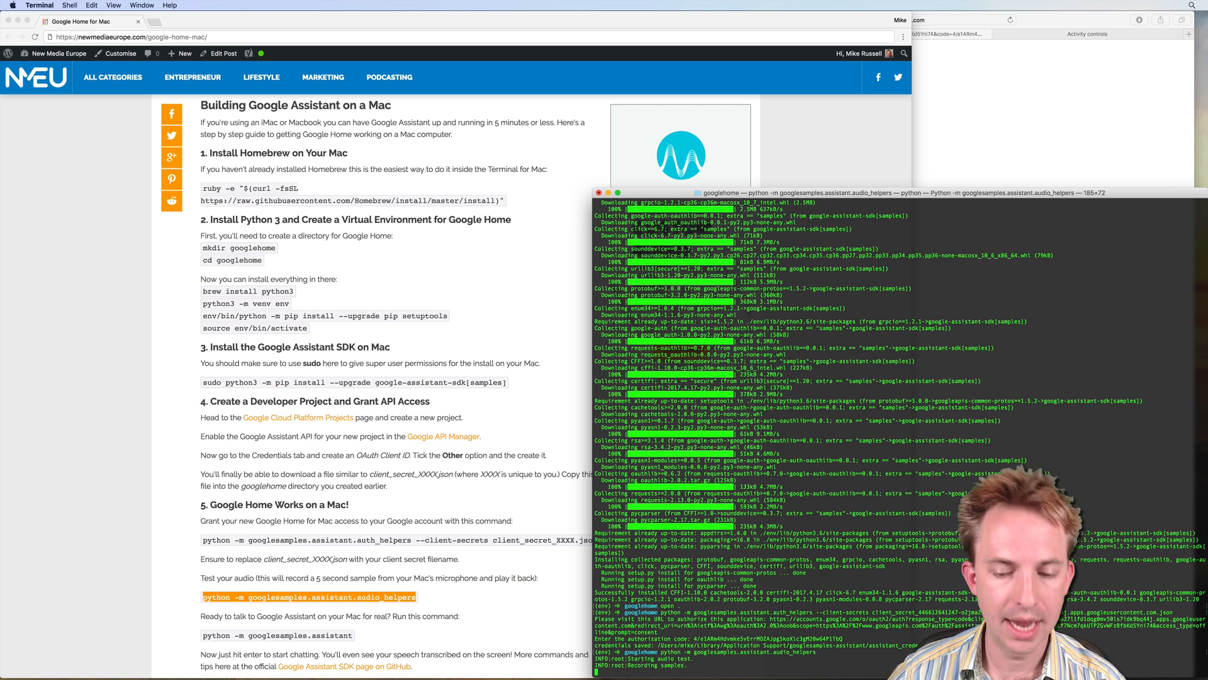
Scroll down through the Terminal output while the audio test plays back.
scroll("down", 3)
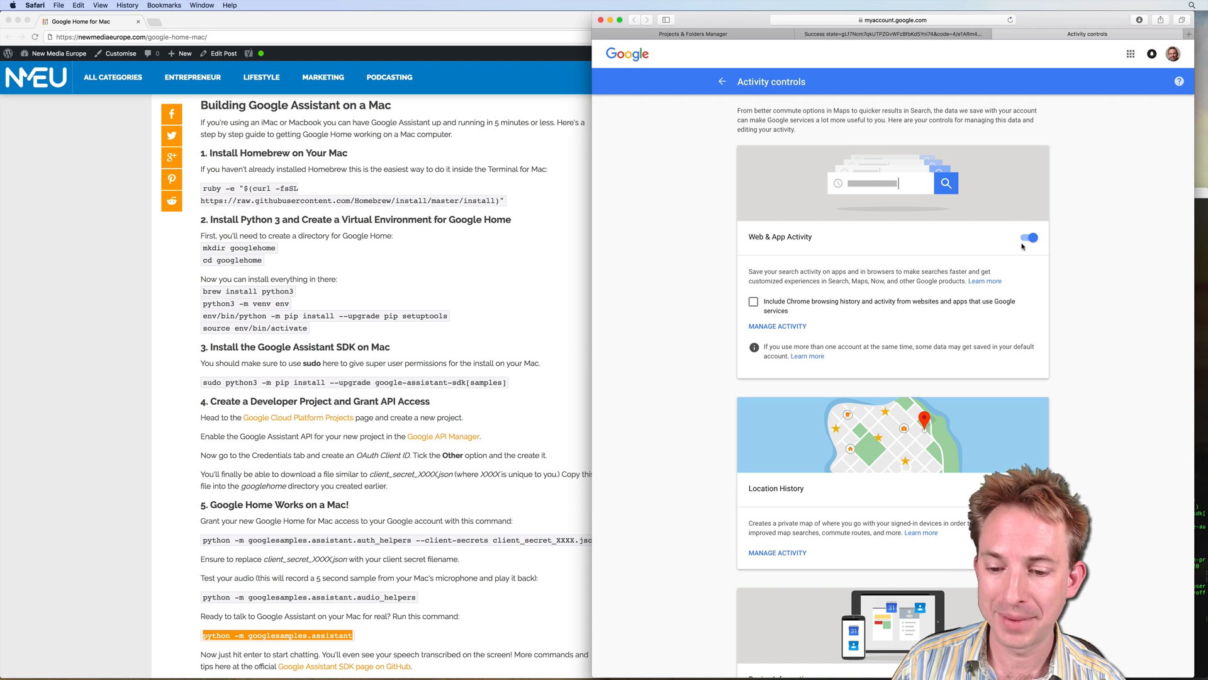
Scroll Activity controls to check Web & App, Location History and Device Information are on.
scroll("down", 3)
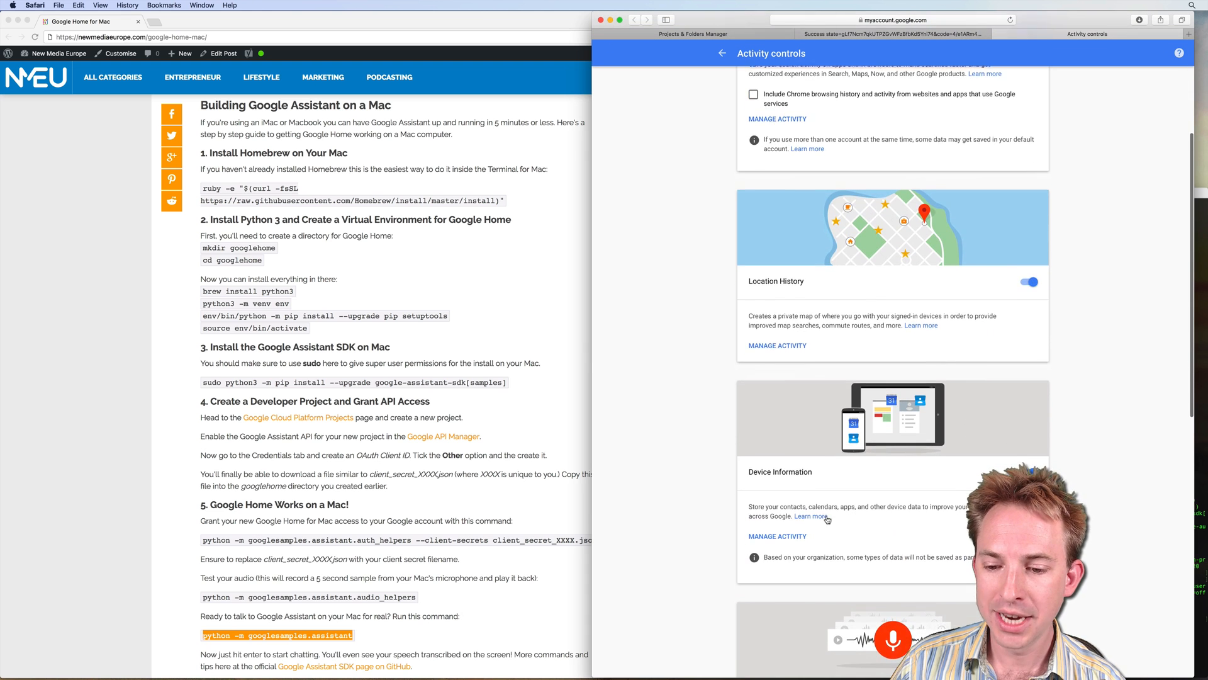
scroll("down", 3)
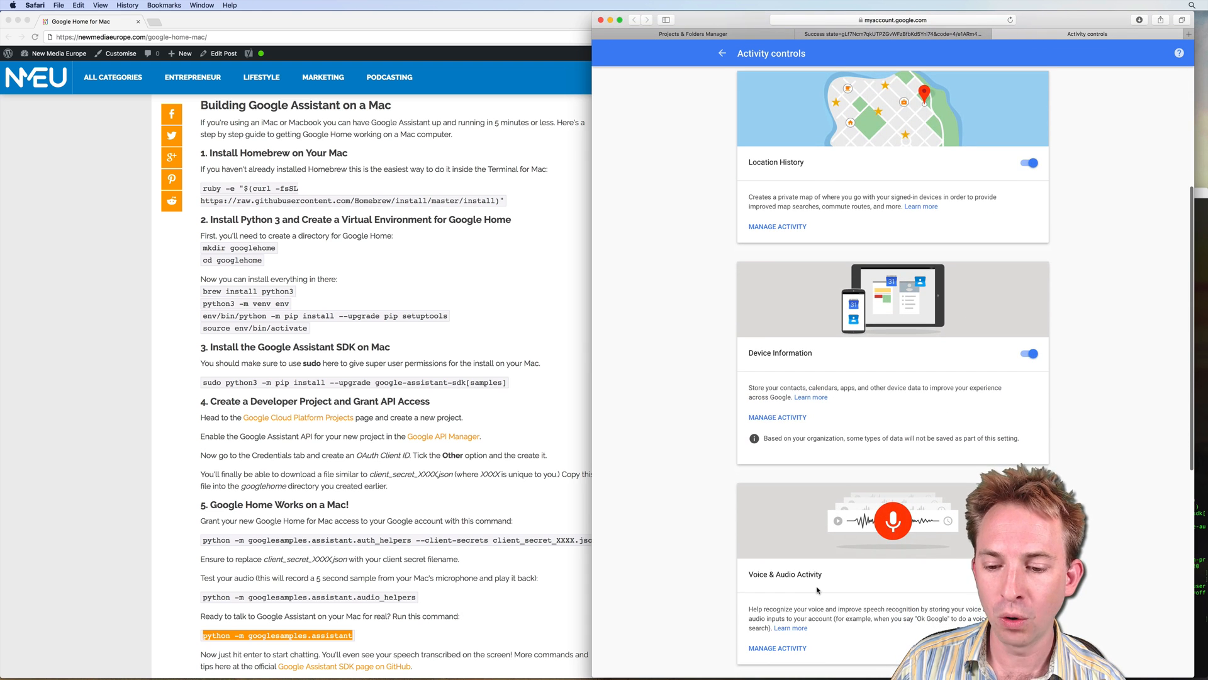
scroll("up", 3)
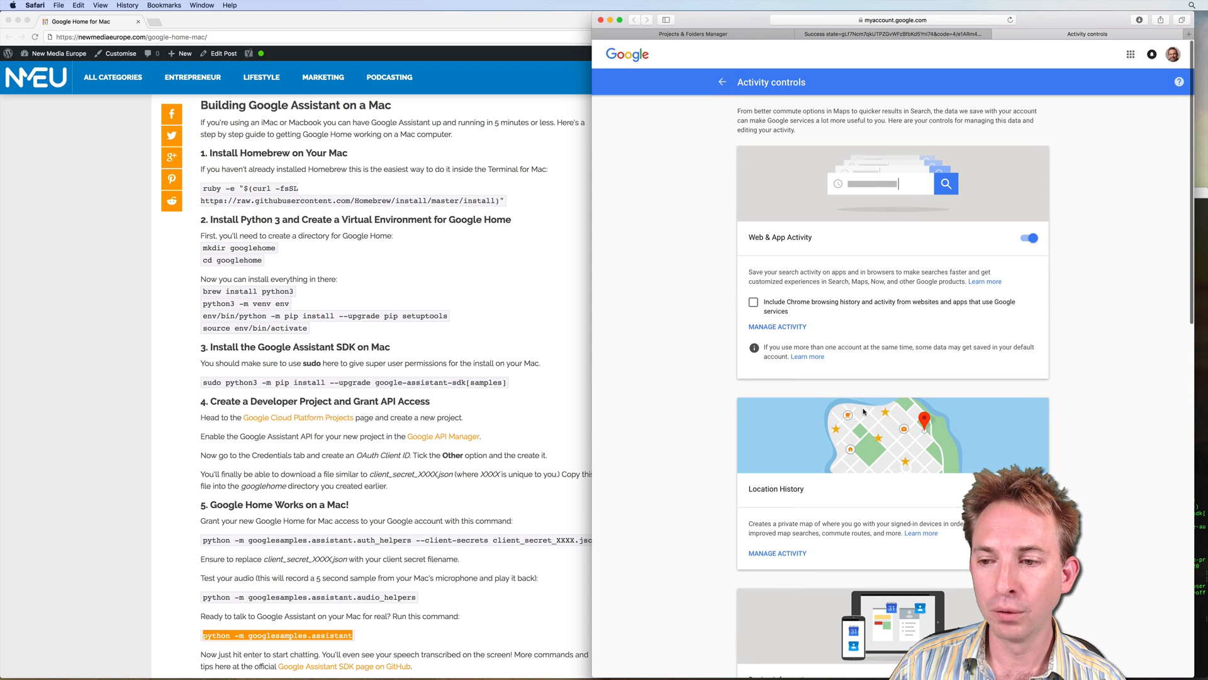